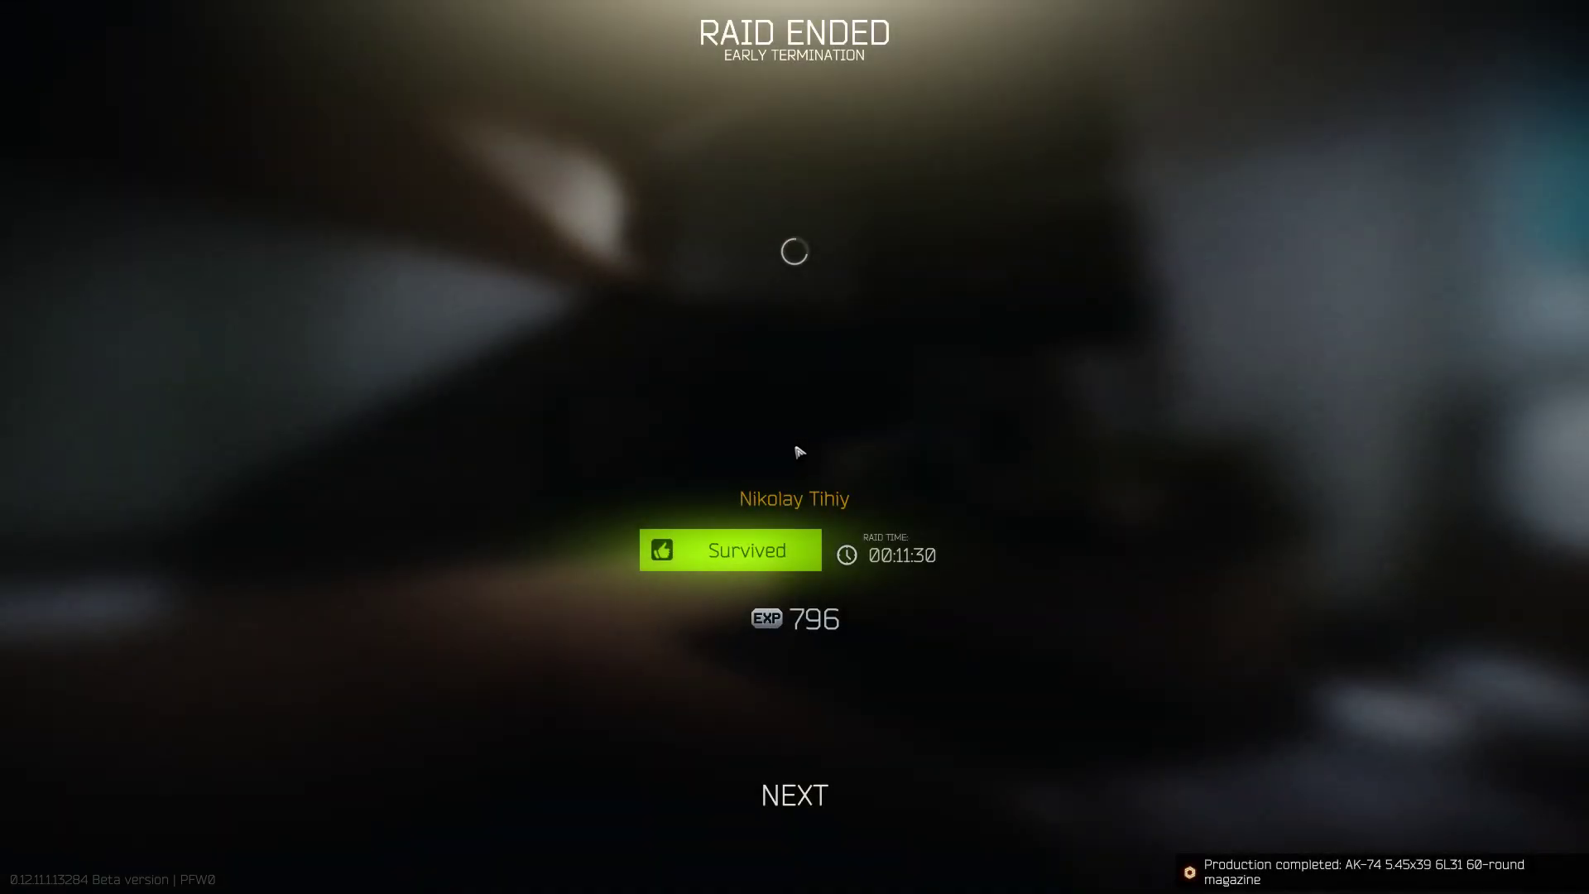
Advance past the Raid Ended summary and the empty kill list to the scav loot transfer.
click(795, 794)
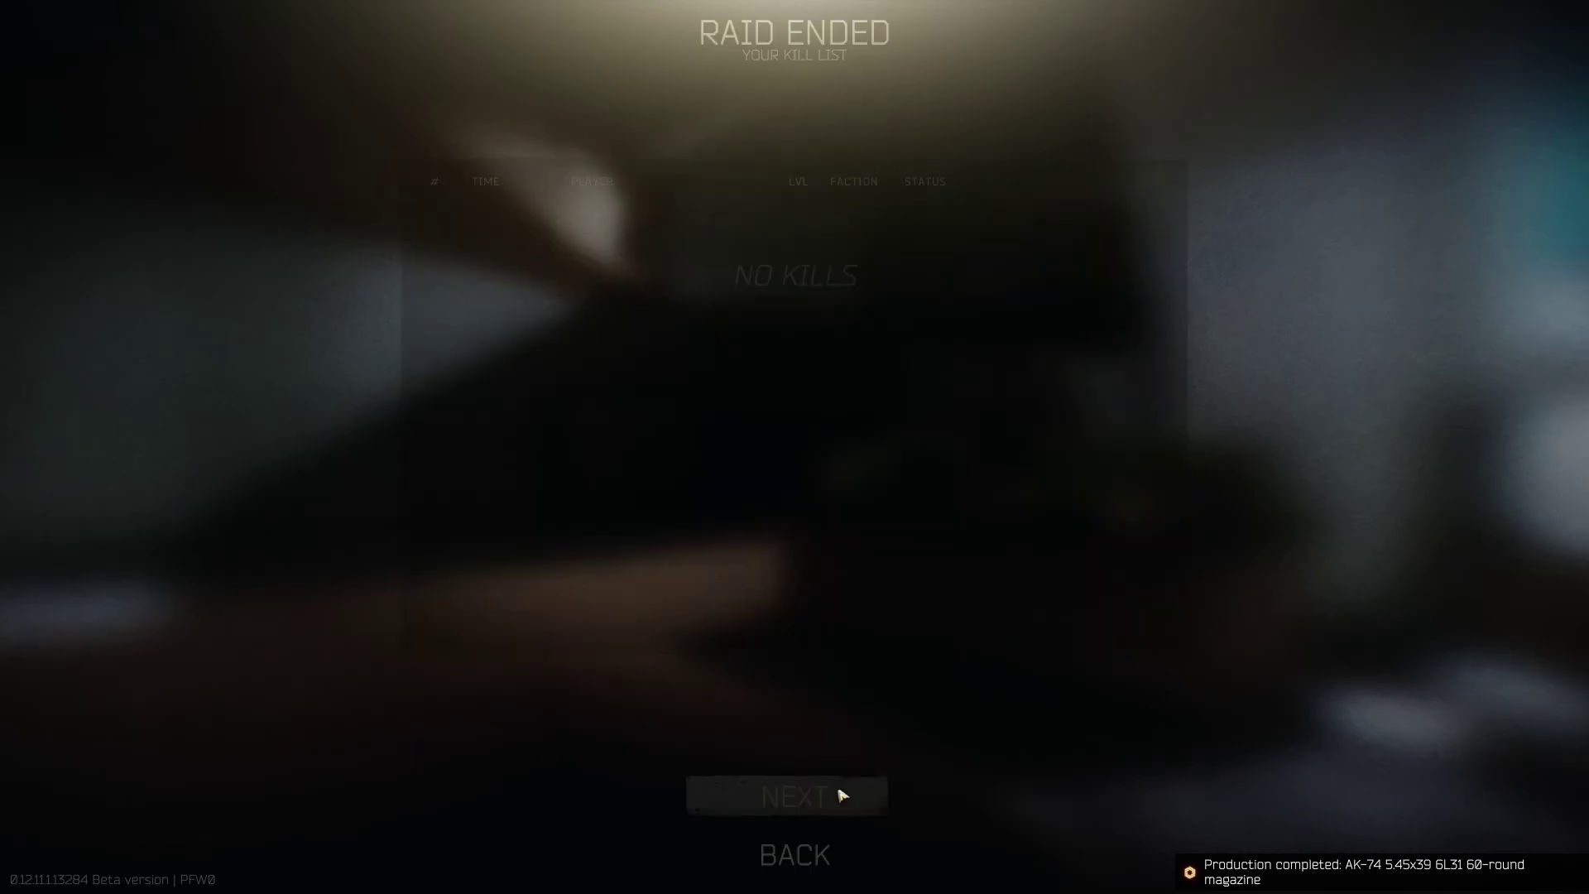
click(792, 796)
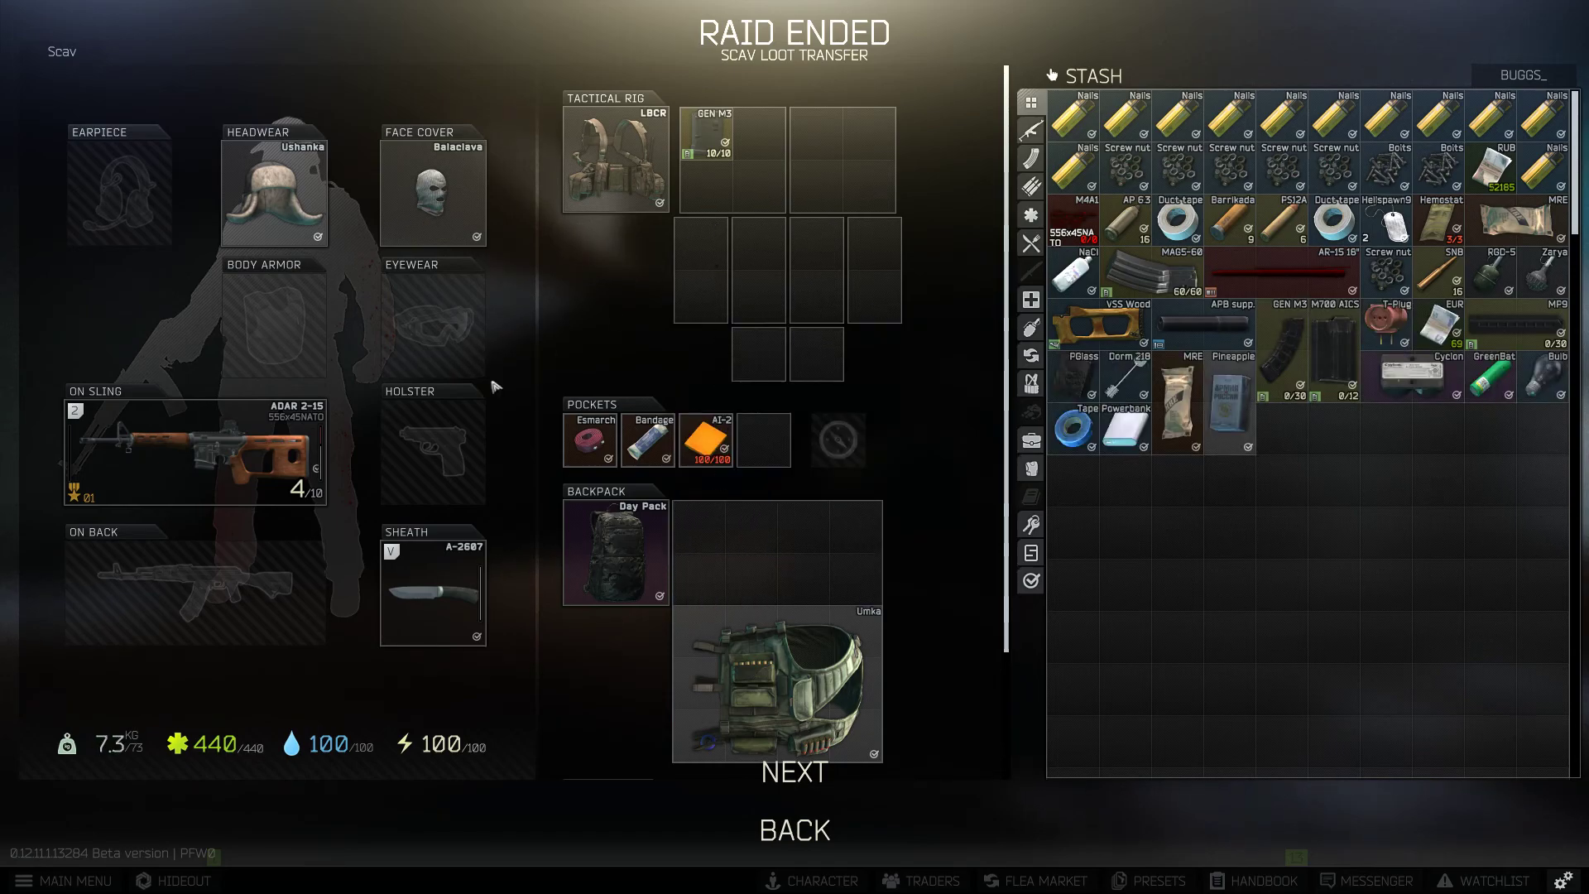
Move the scav's rifle, rig, backpack and pocket items into the stash and confirm ending the transfer.
drag(715, 157, 706, 563)
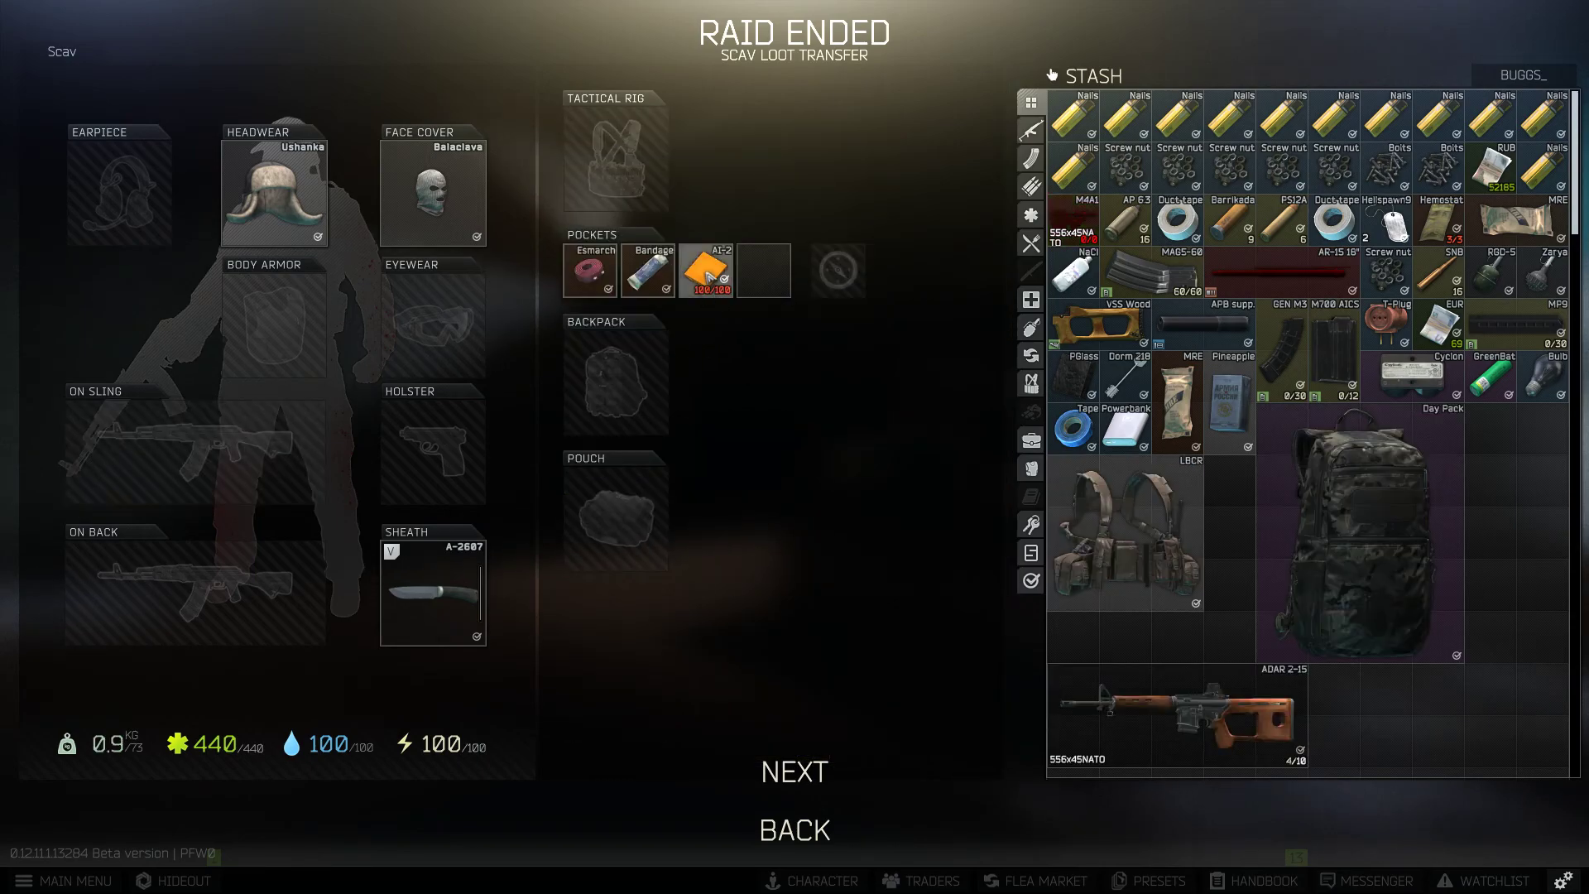
click(795, 772)
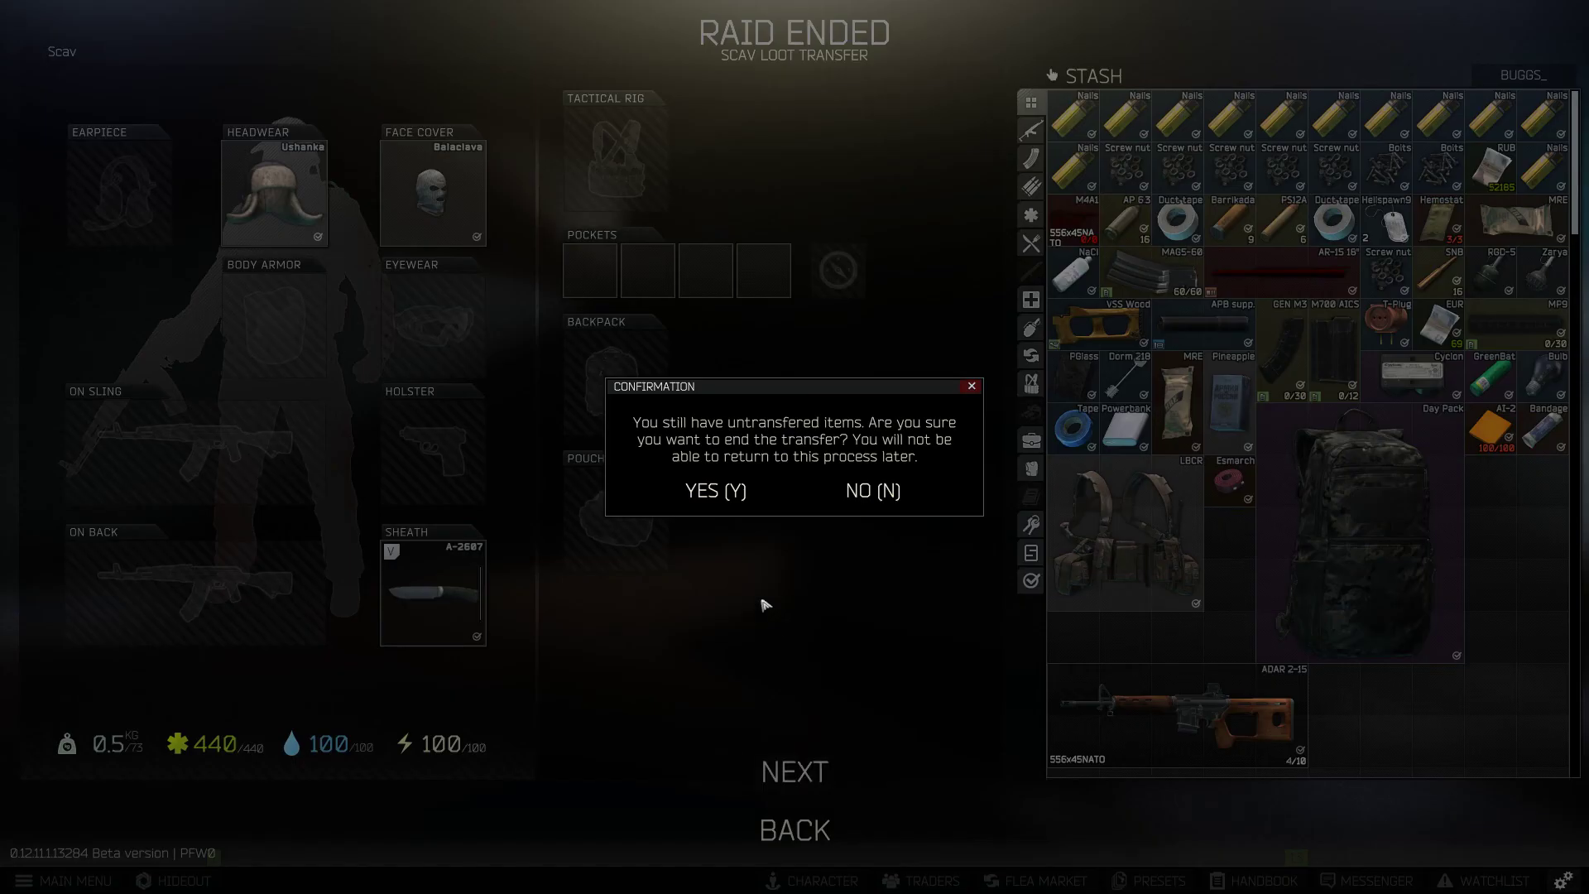
click(715, 490)
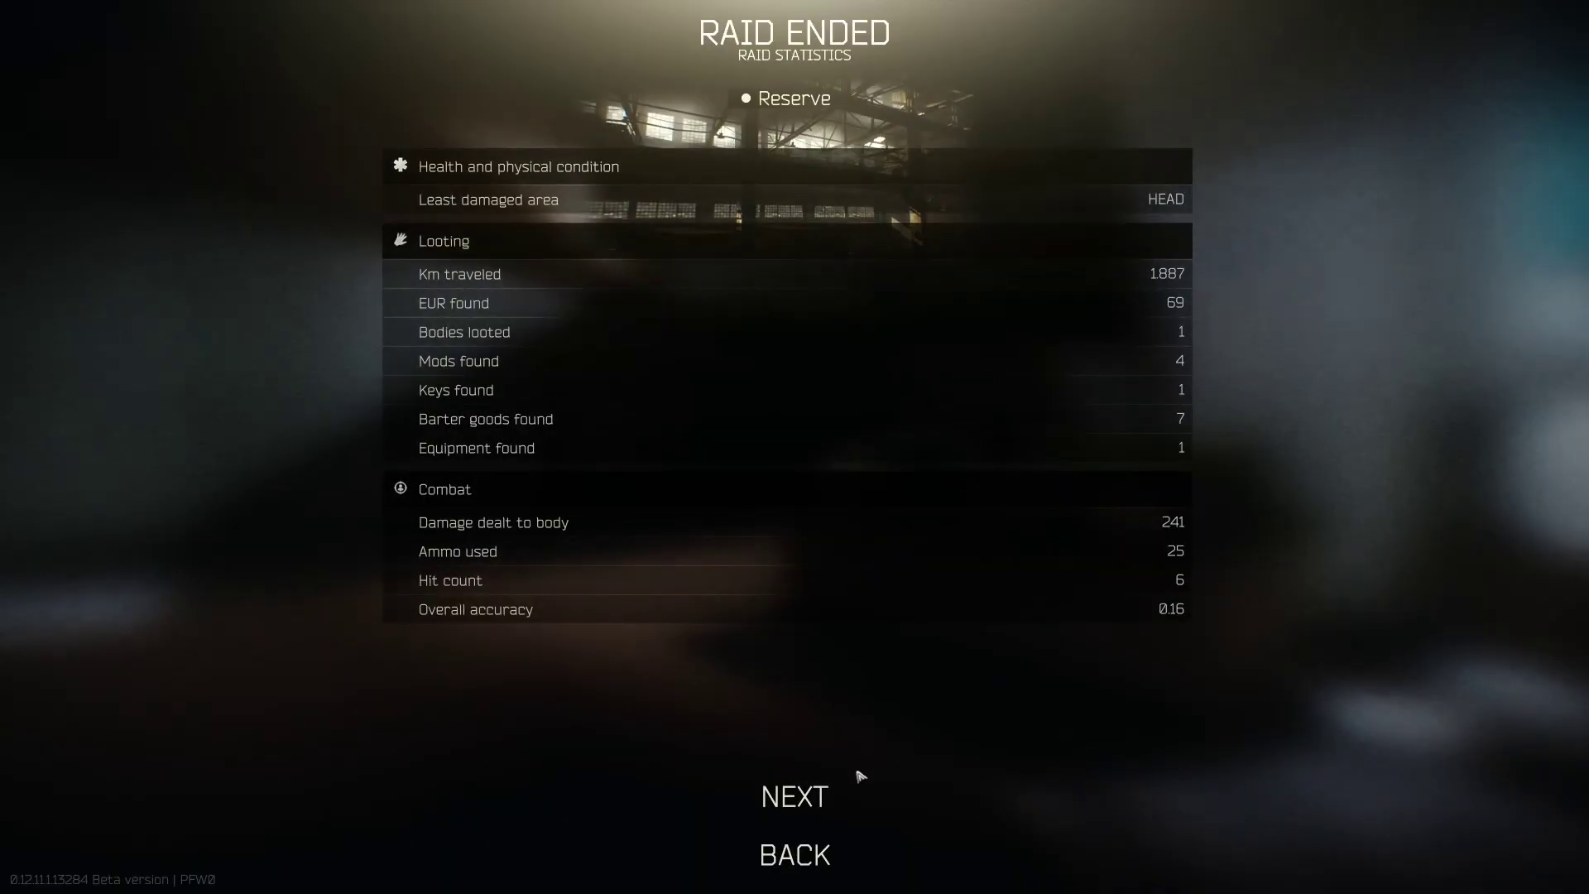
Leave the Reserve raid statistics and let the game load back toward the menu.
click(794, 796)
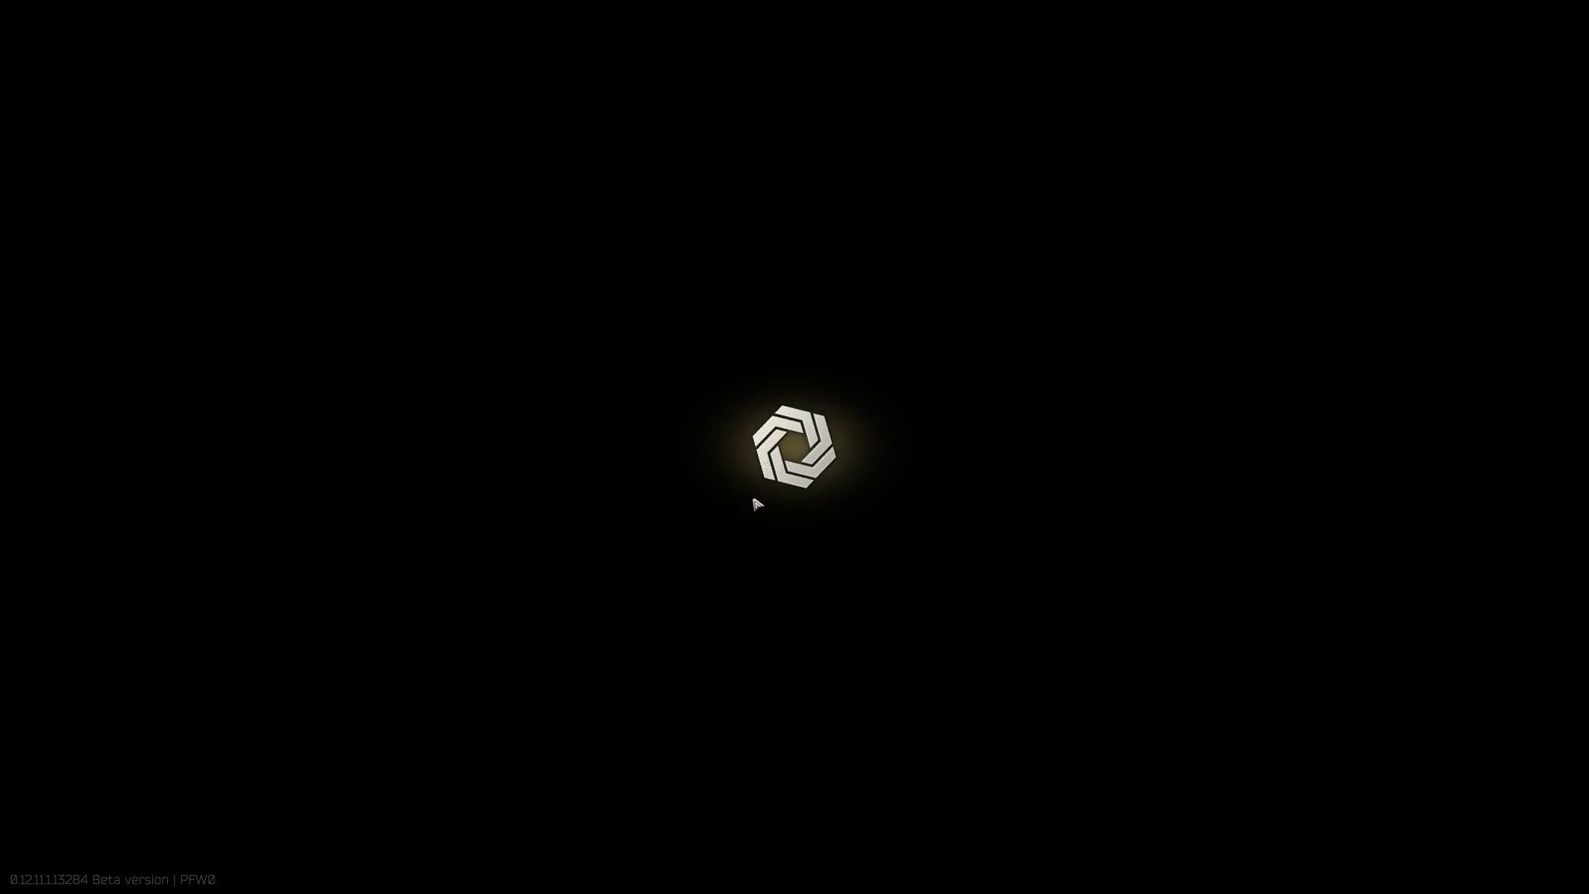
mouse_move(751, 507)
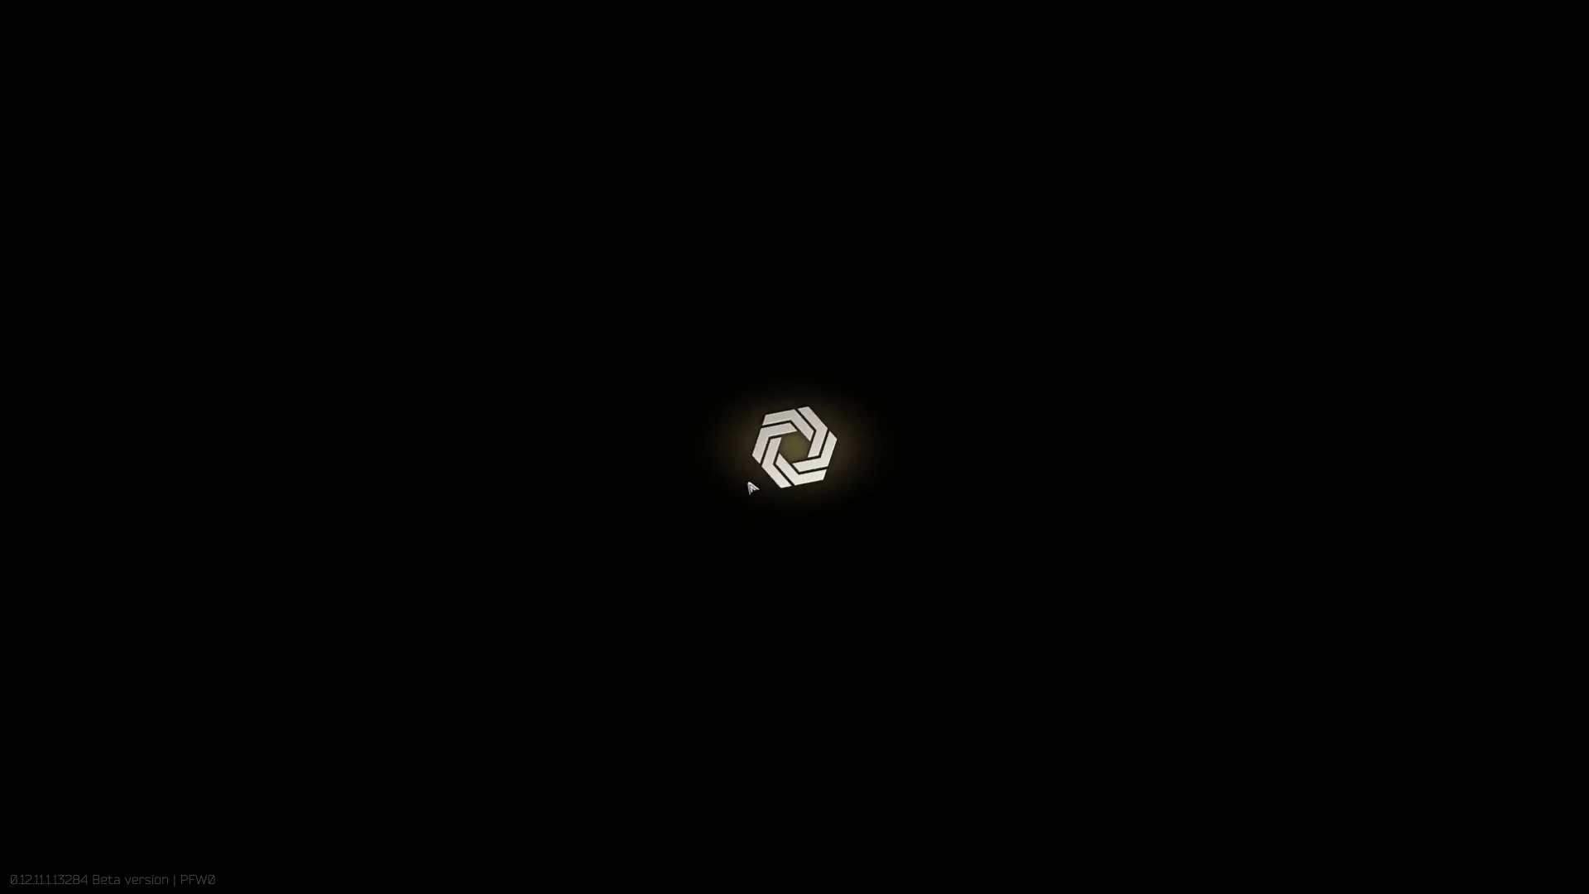